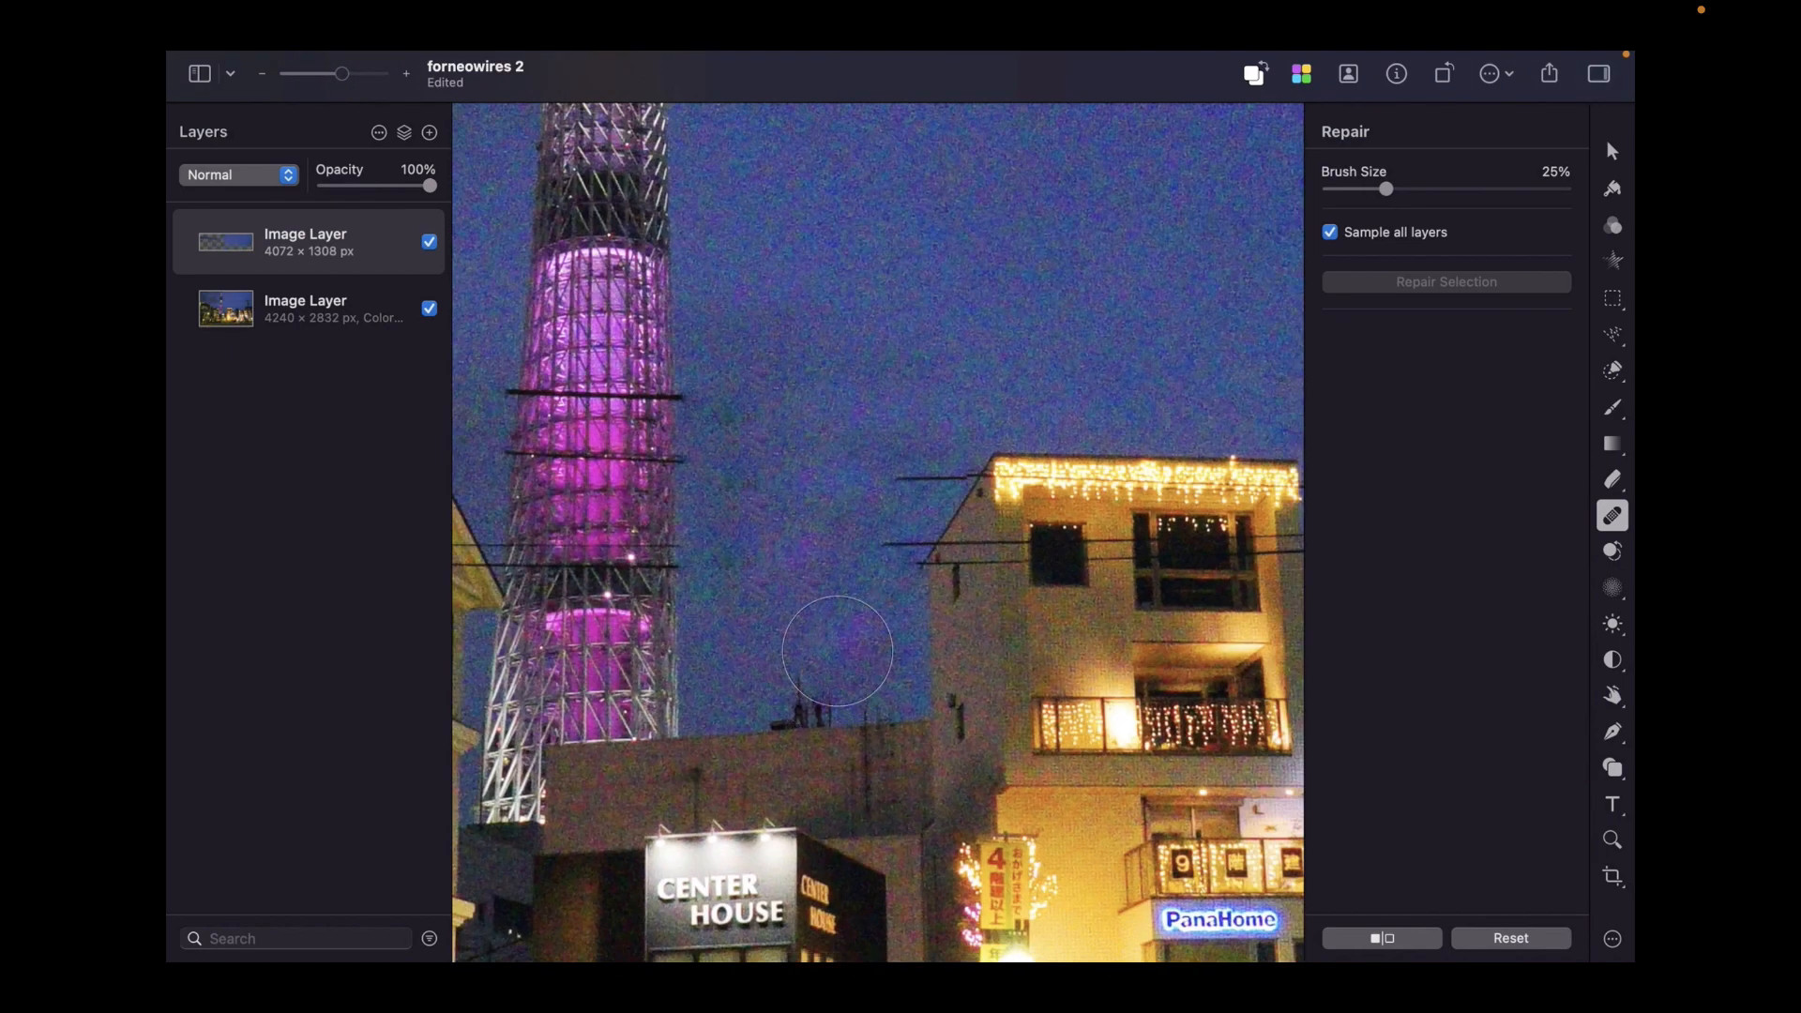
- Paint the Repair brush over the wires across the facade and window
left_click_drag(1387, 188, 1351, 189)
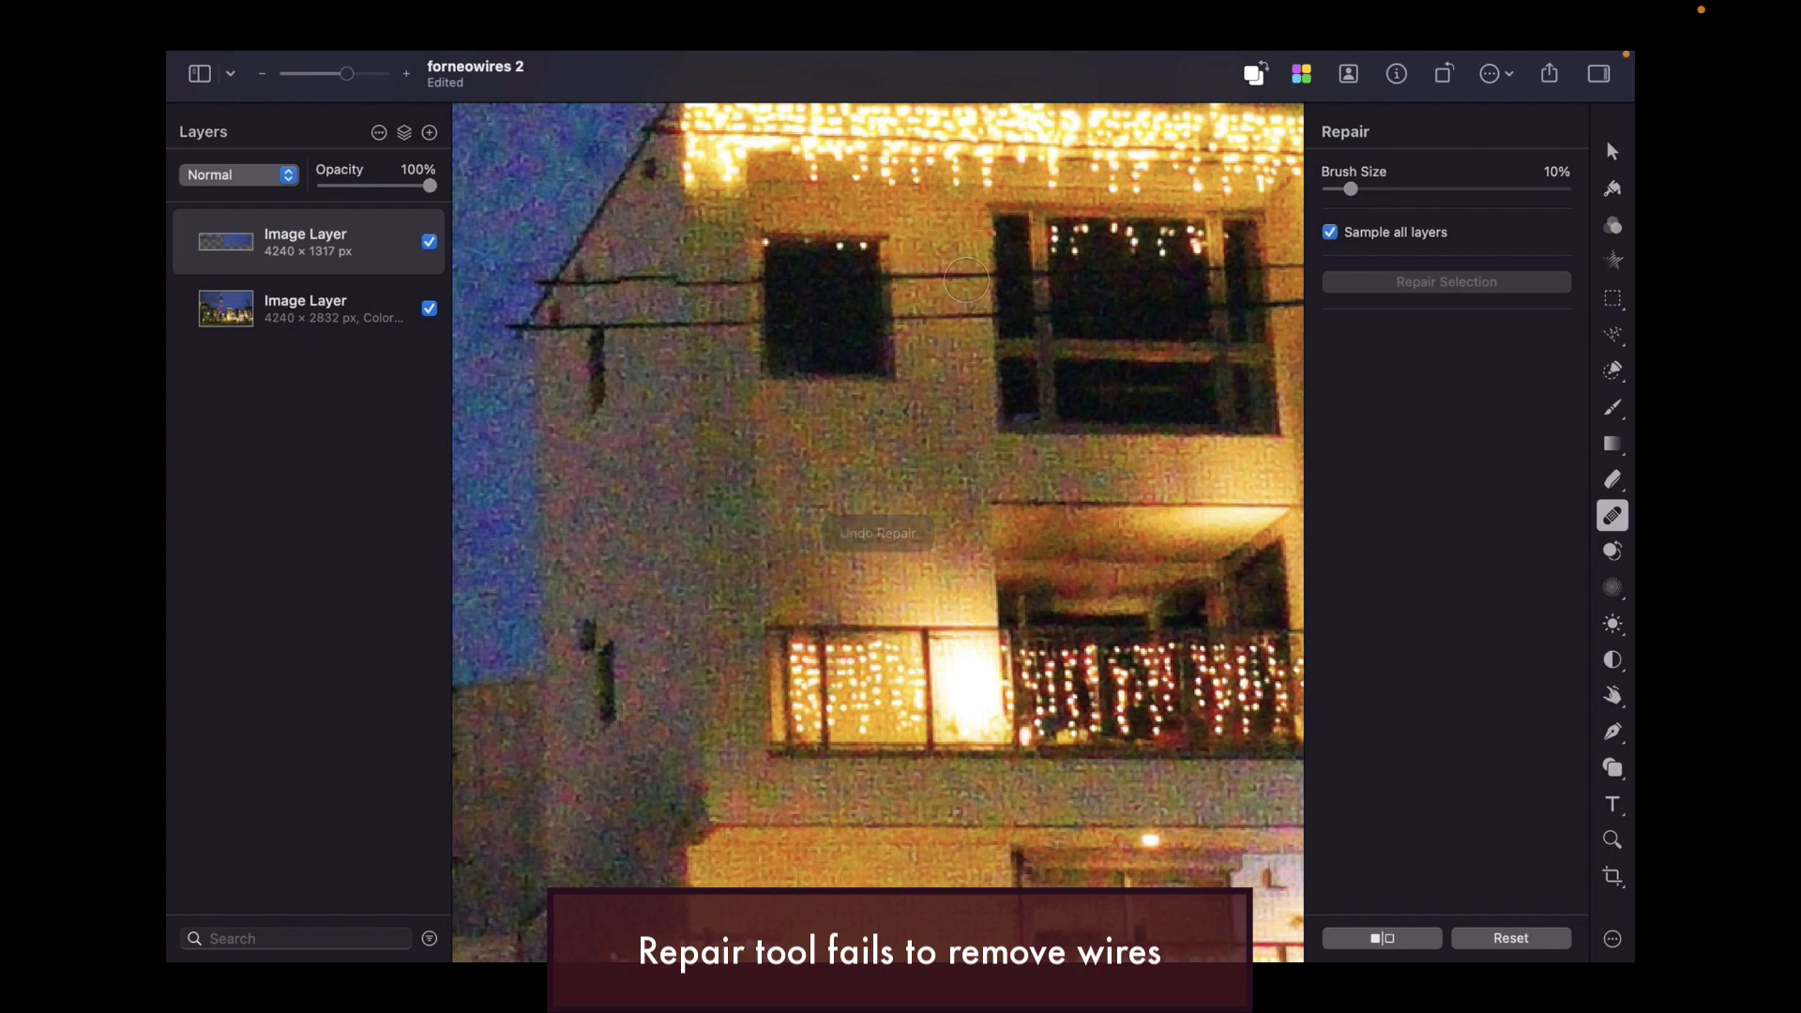
mouse_move(907, 273)
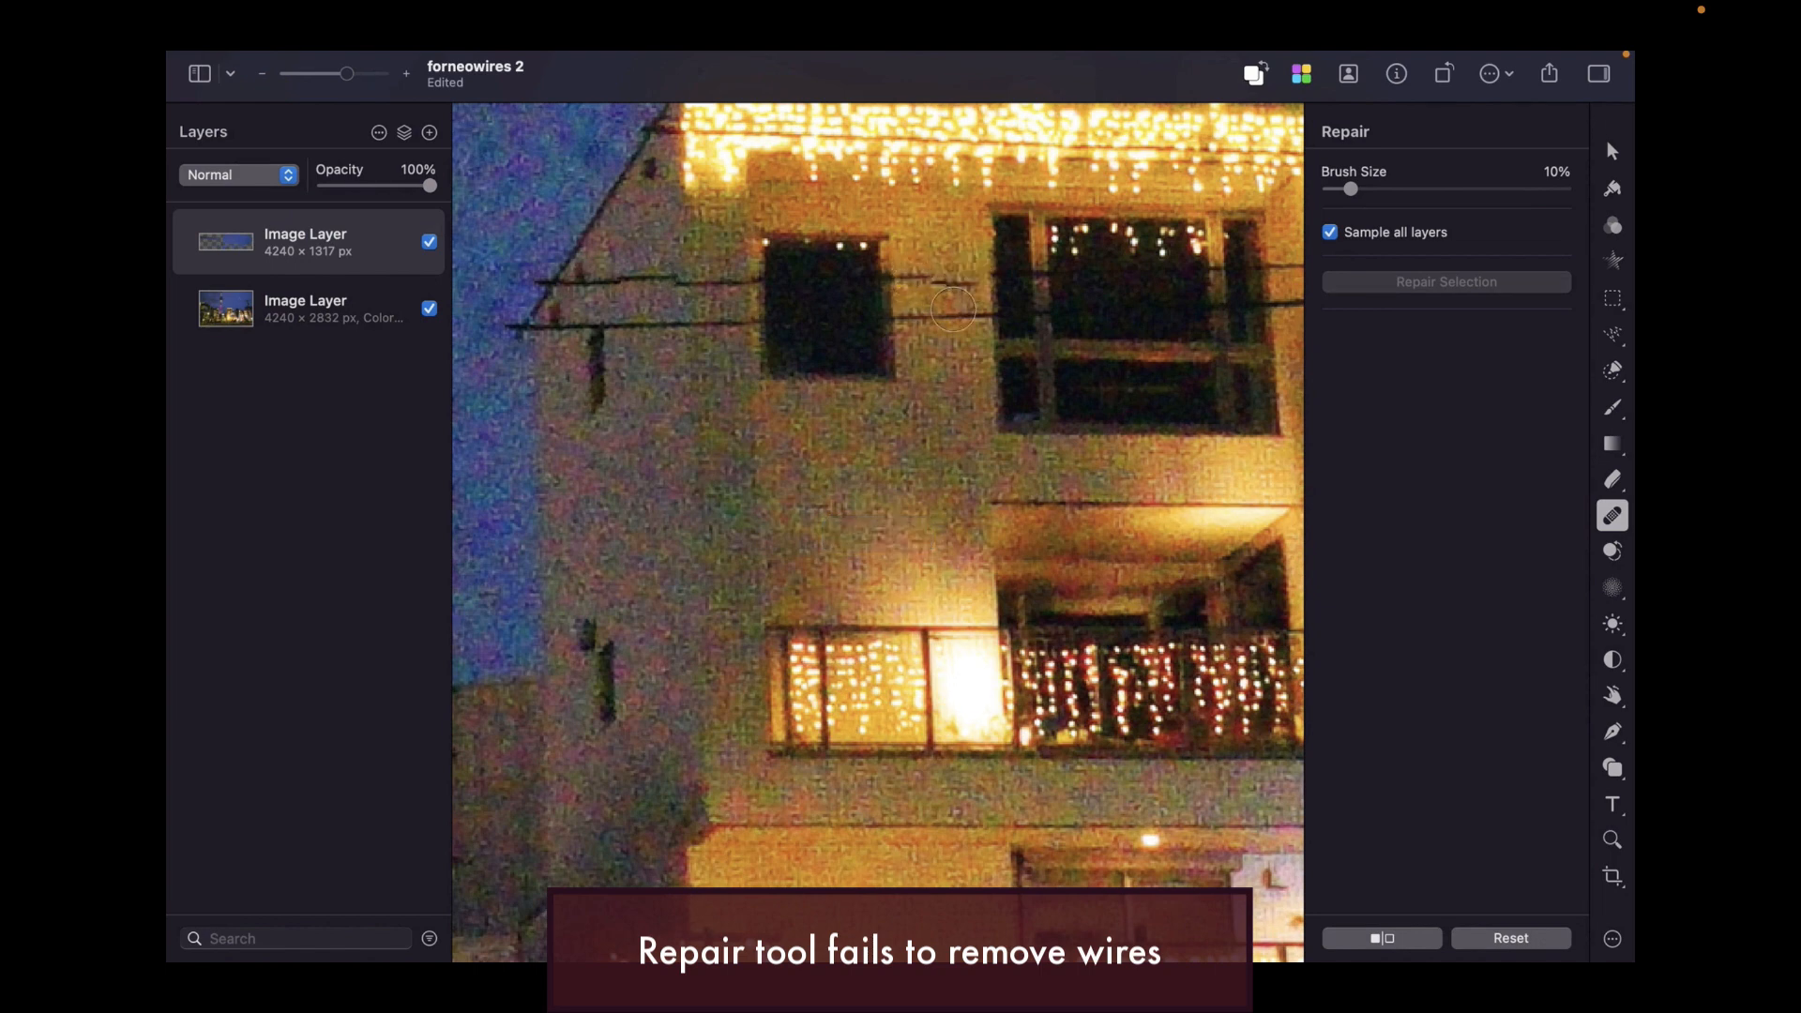
left_click_drag(954, 308, 931, 318)
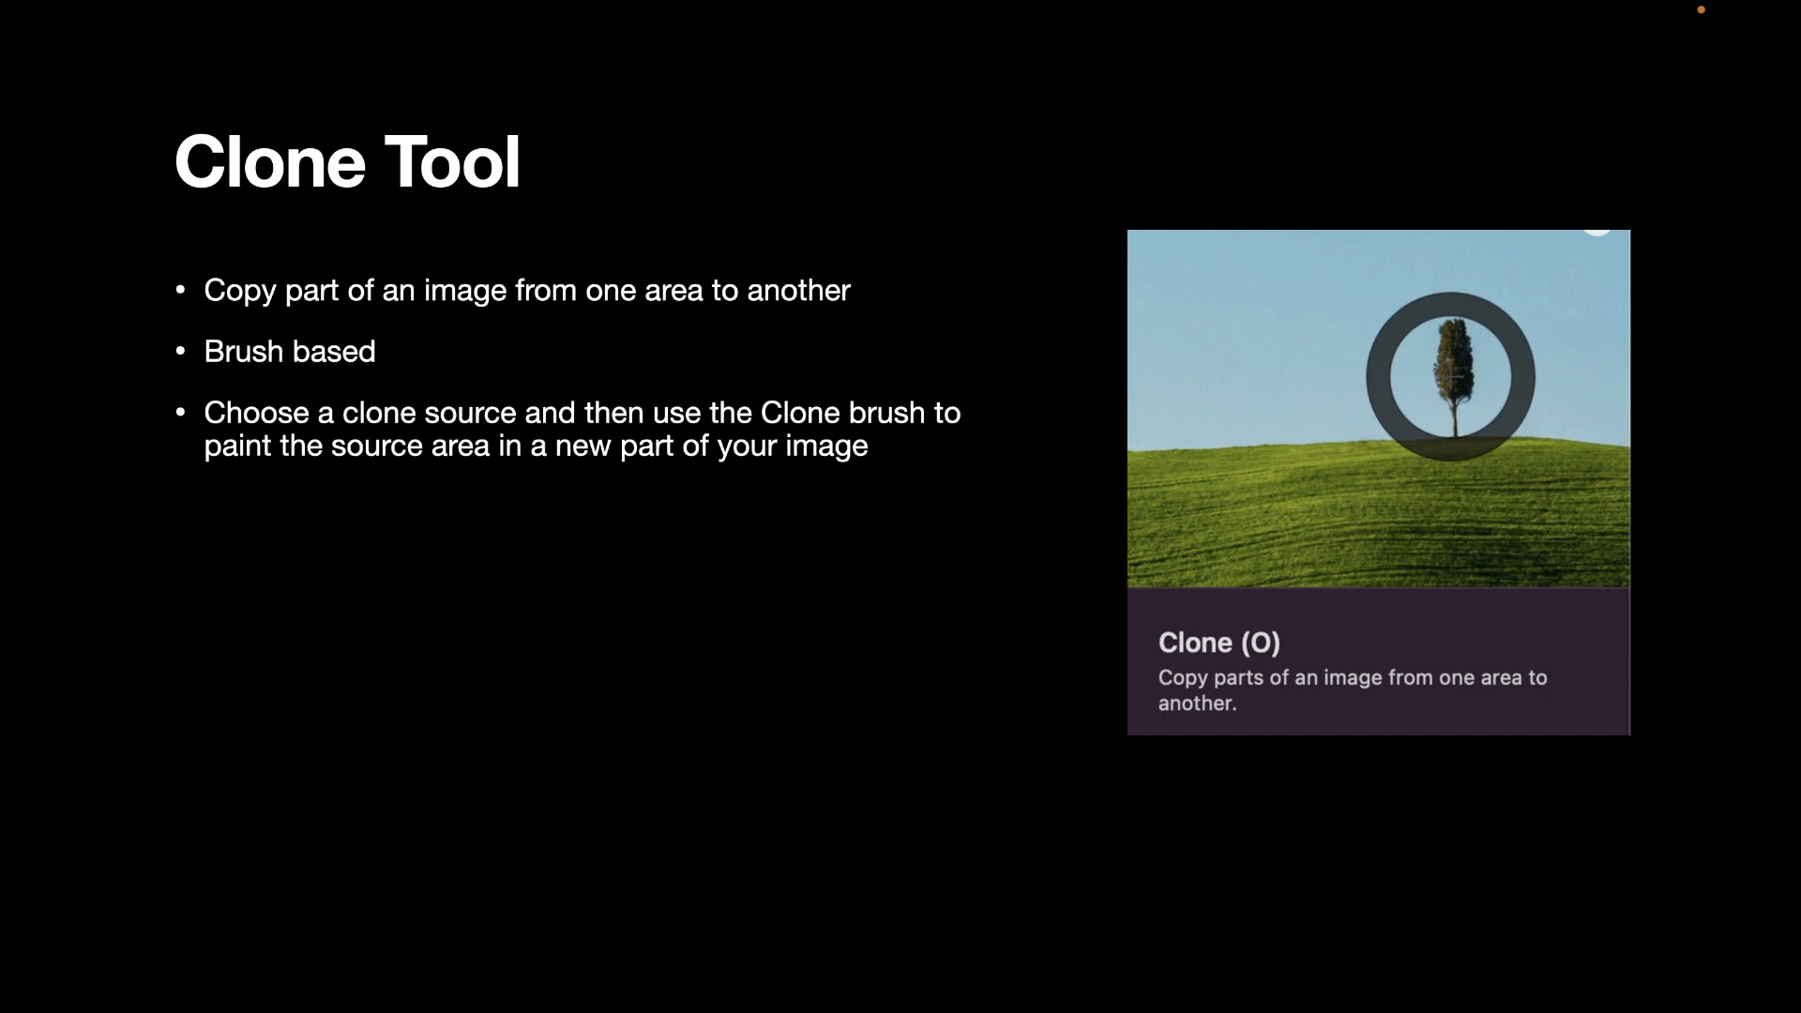
- Add the note 'Shortcut key : O' to the Clone Tool slide
type("Shortcut key : O")
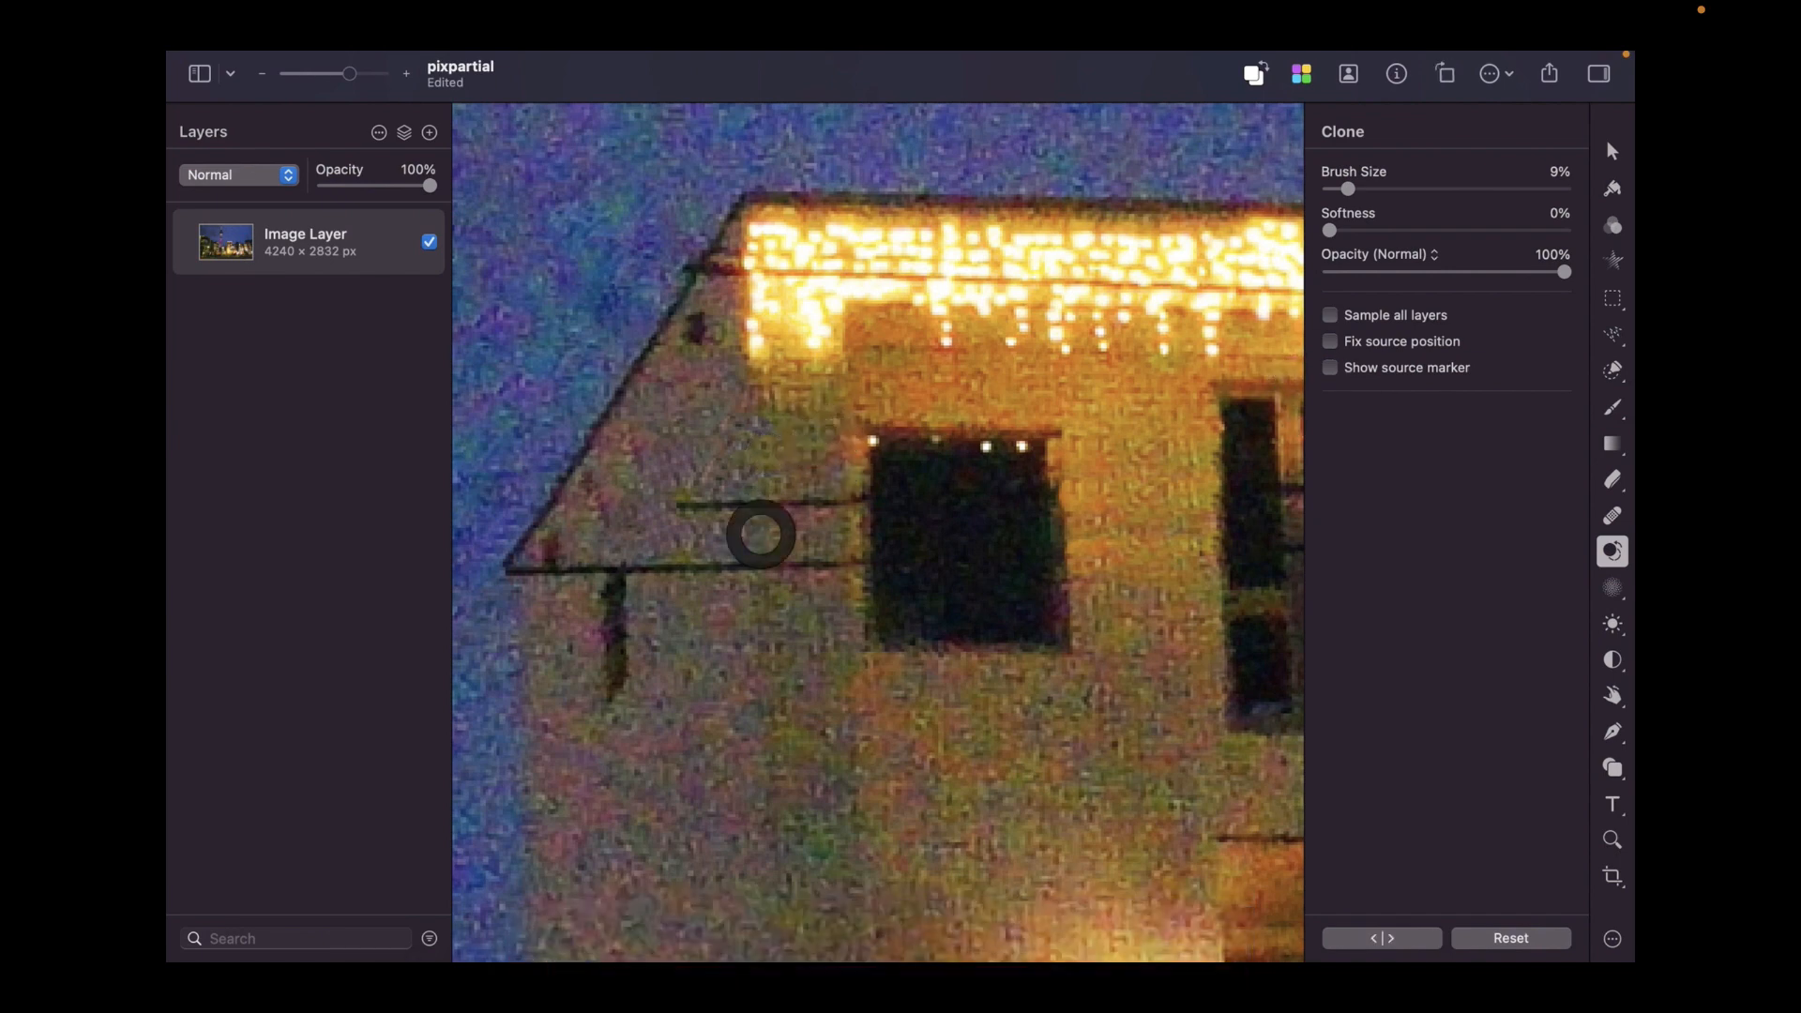
mouse_move(854, 498)
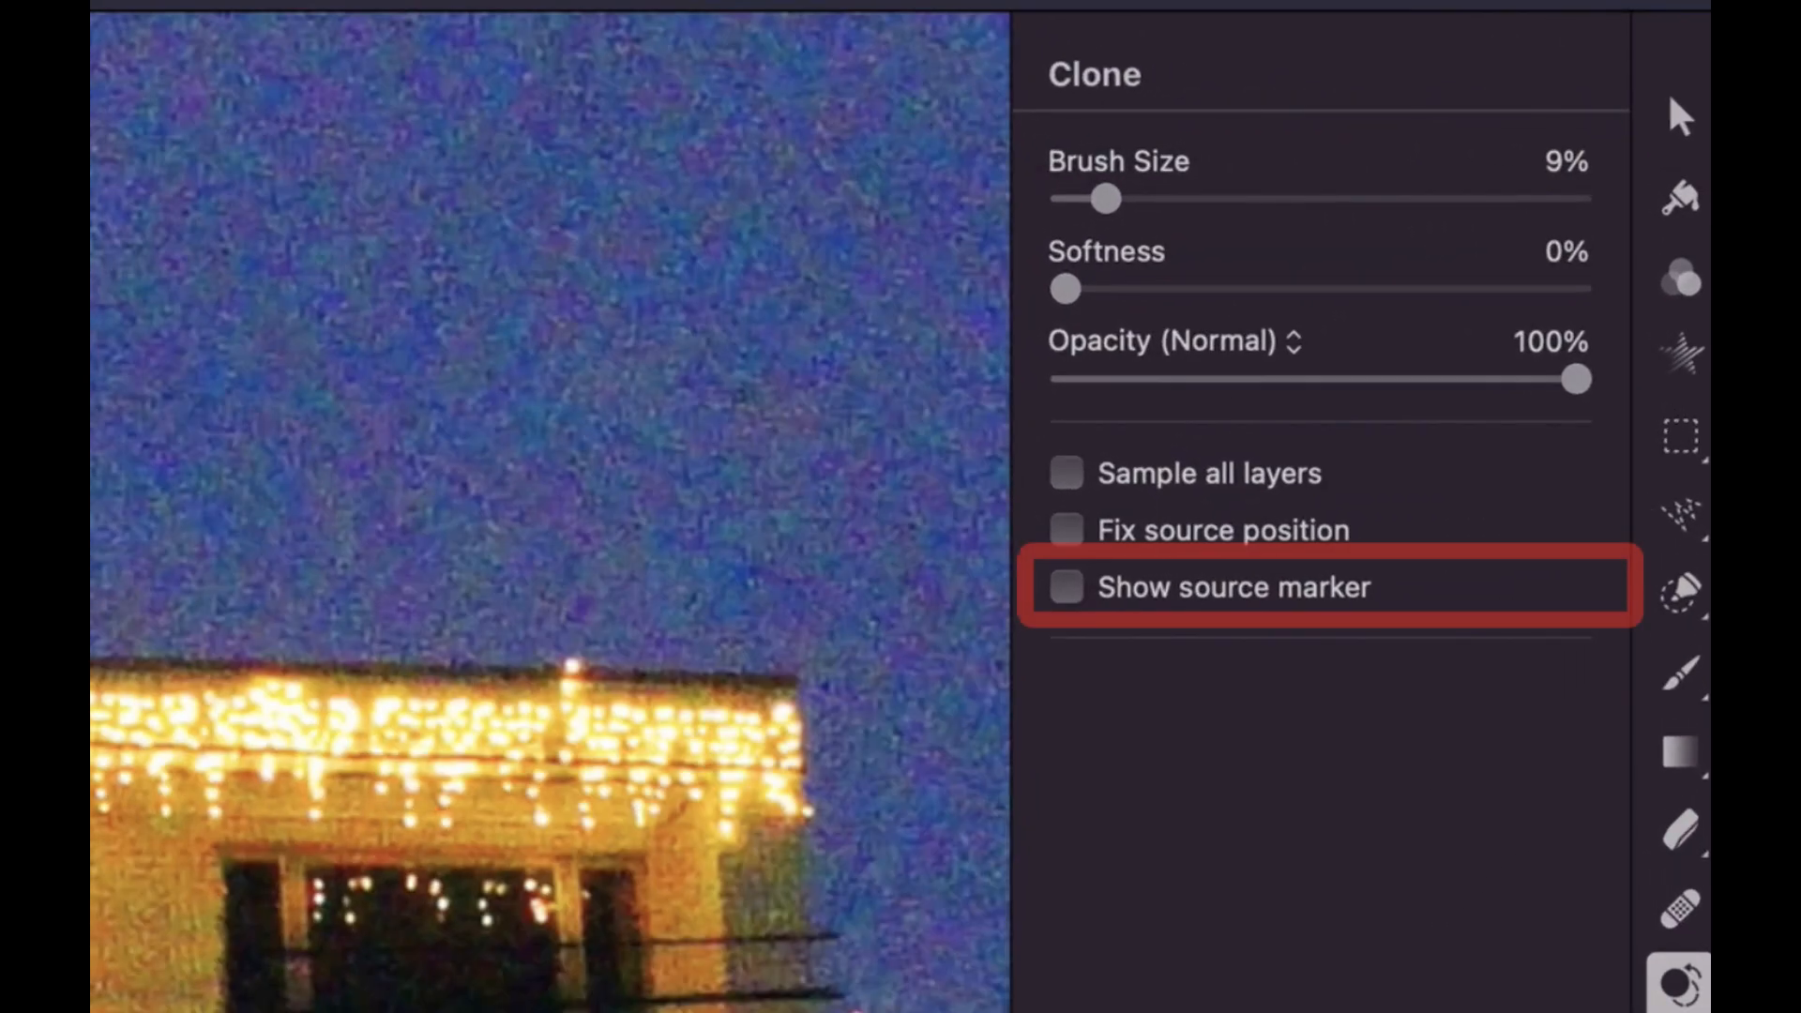
- Toggle the clone source marker, then clone sky over the upper wire beside the building
left_click(1064, 587)
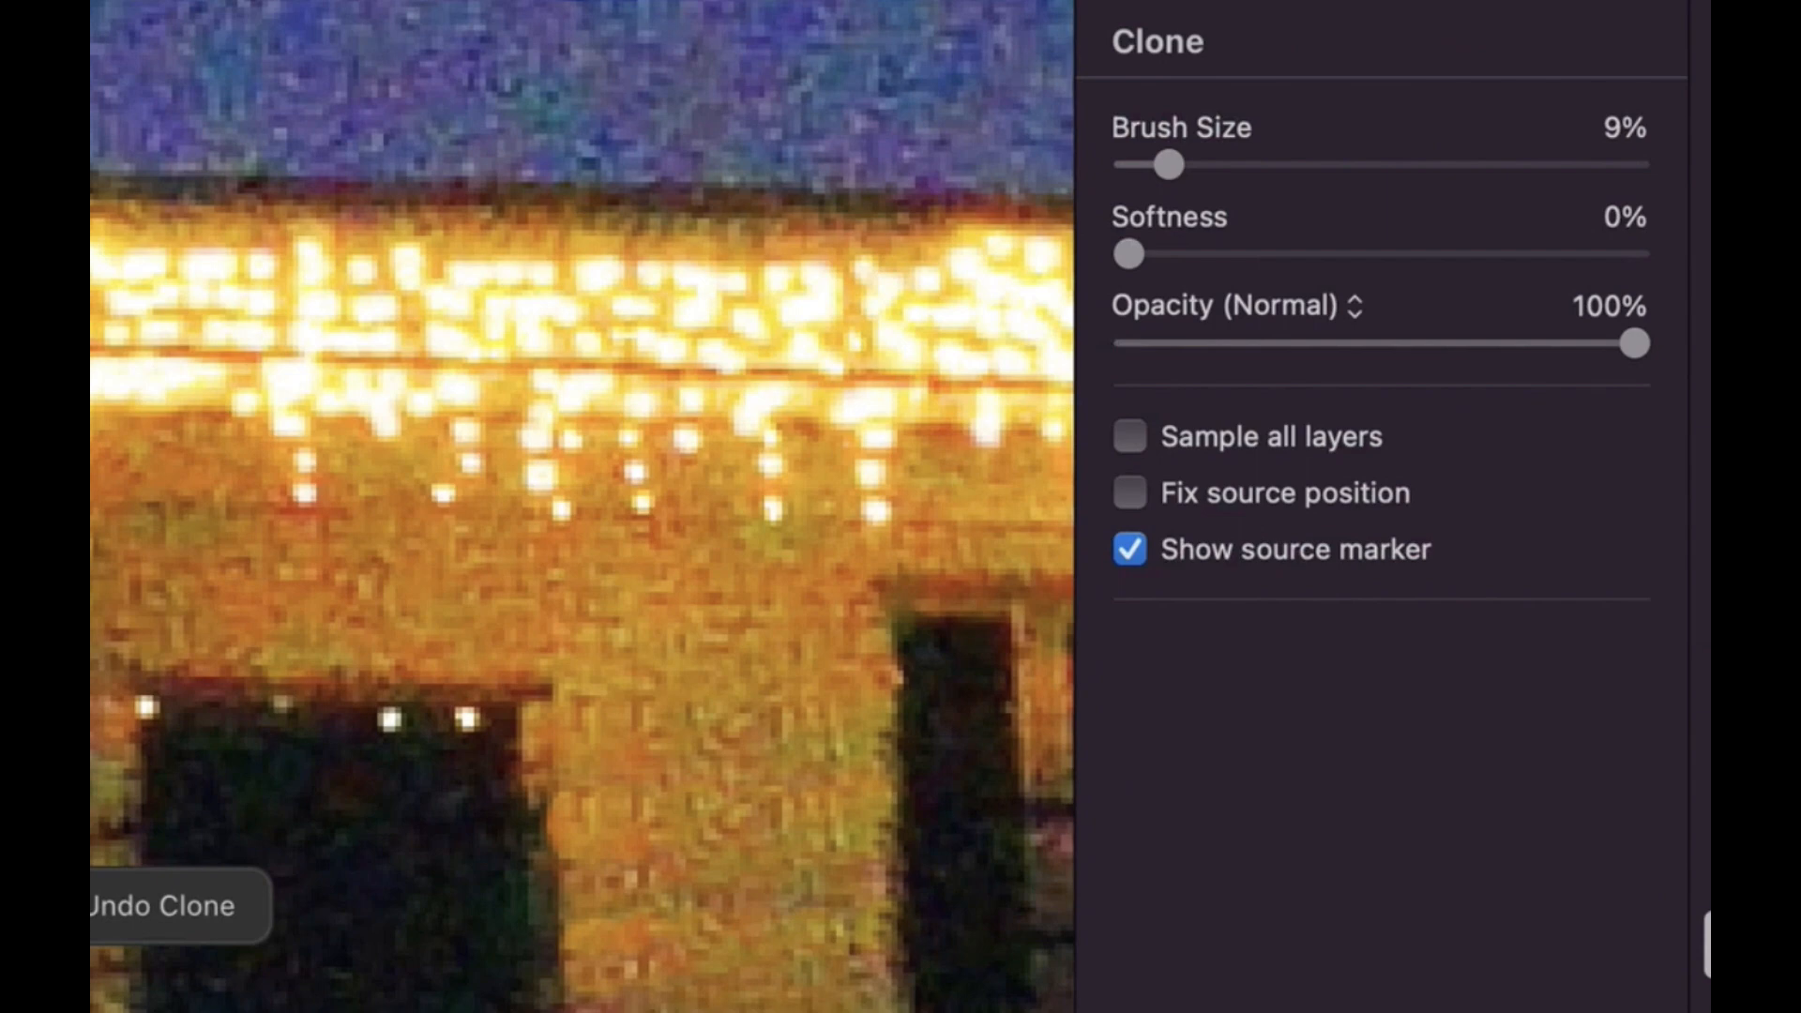
left_click(1128, 549)
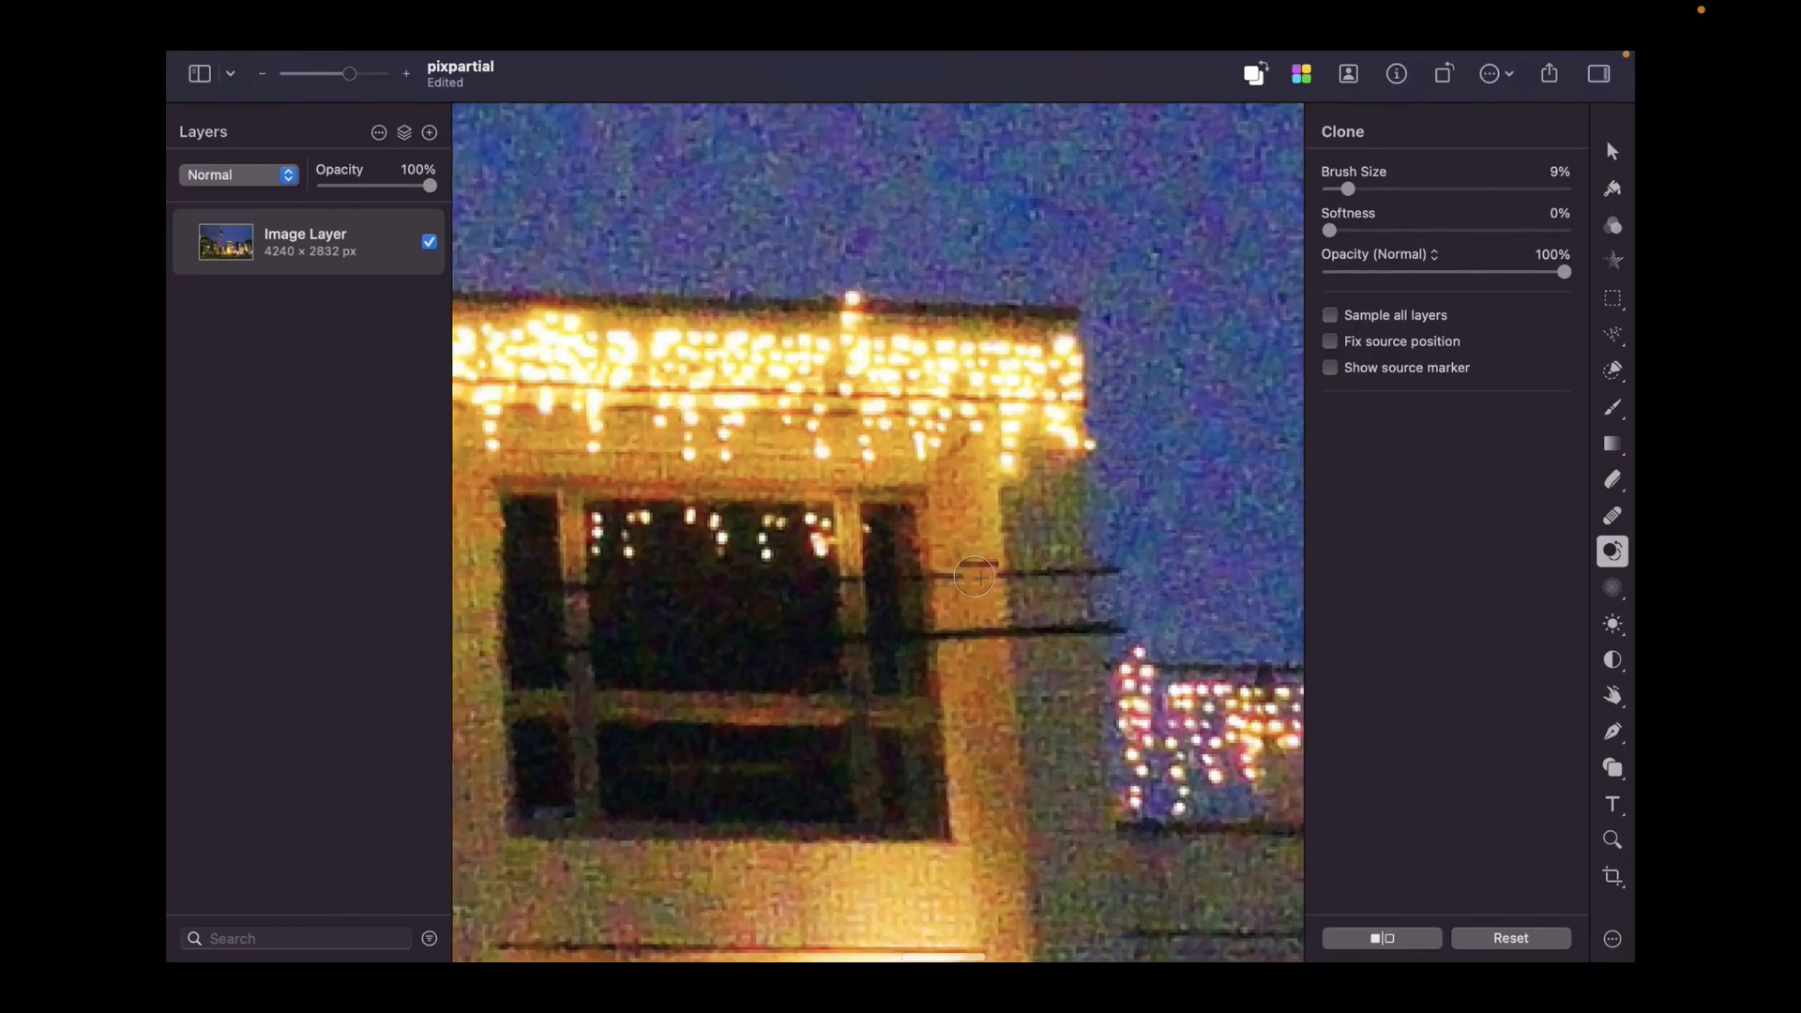
left_click_drag(974, 575, 1048, 630)
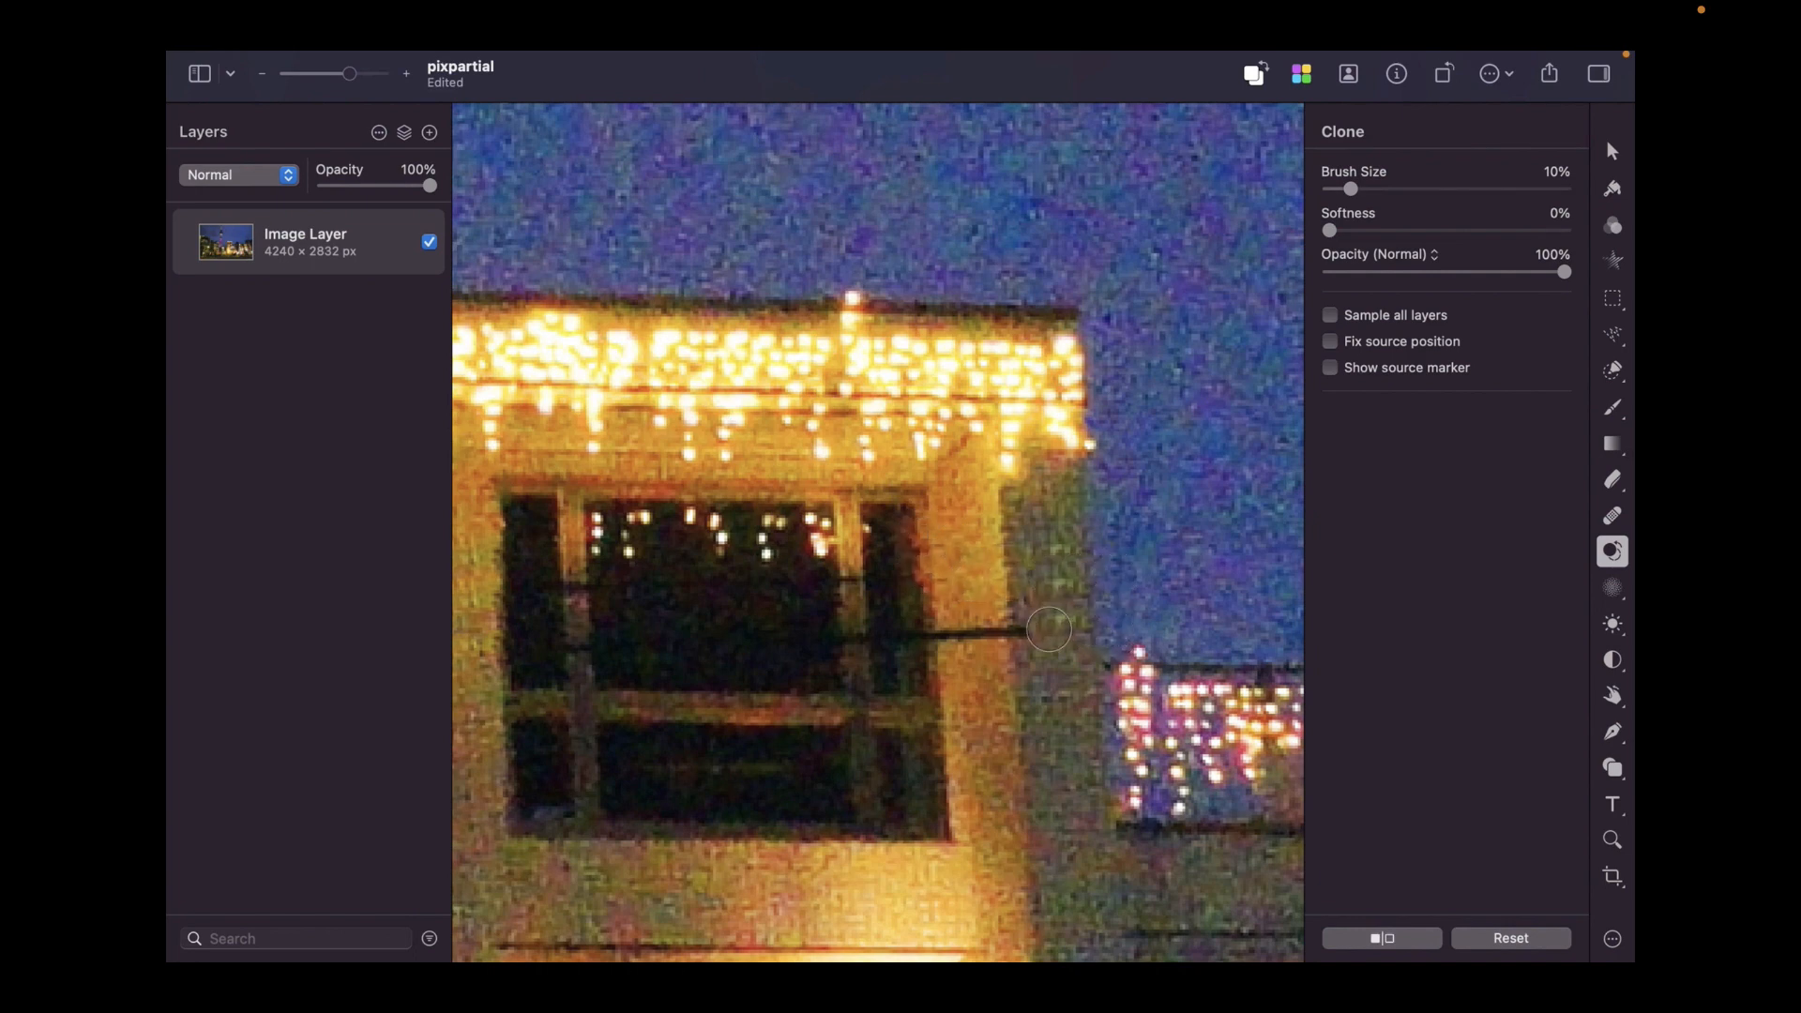